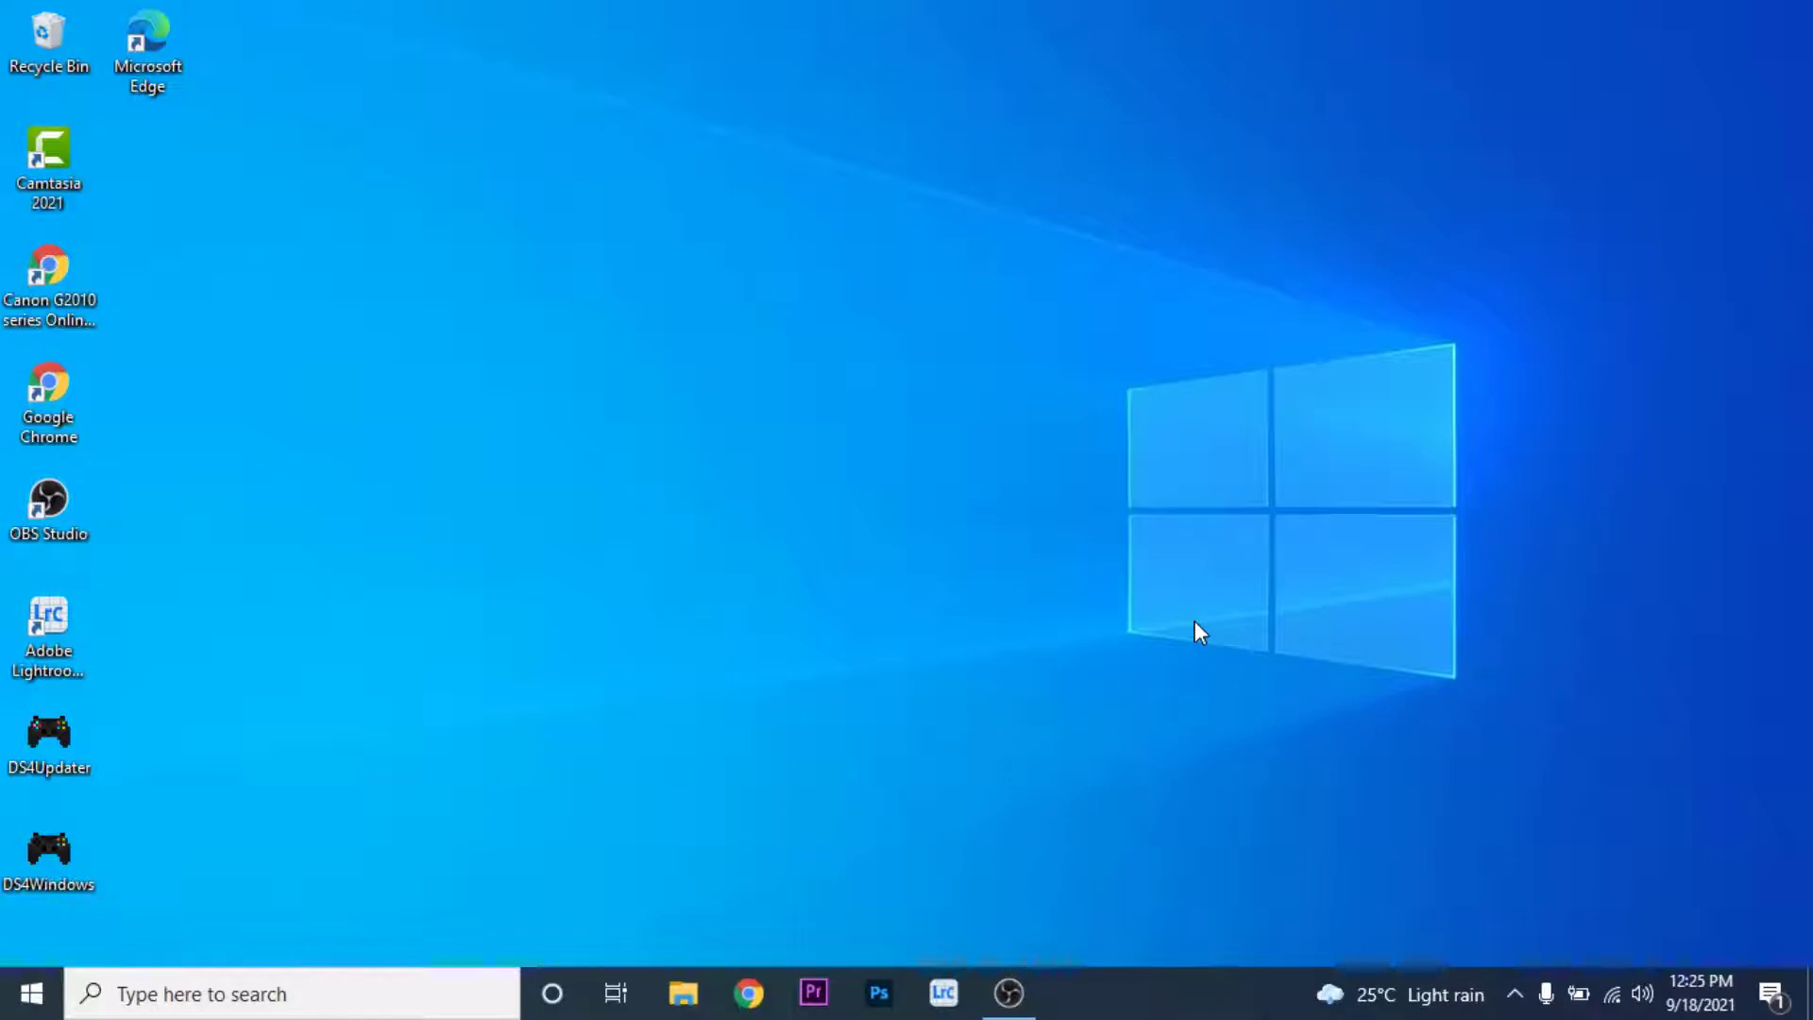
mouse_move(750, 994)
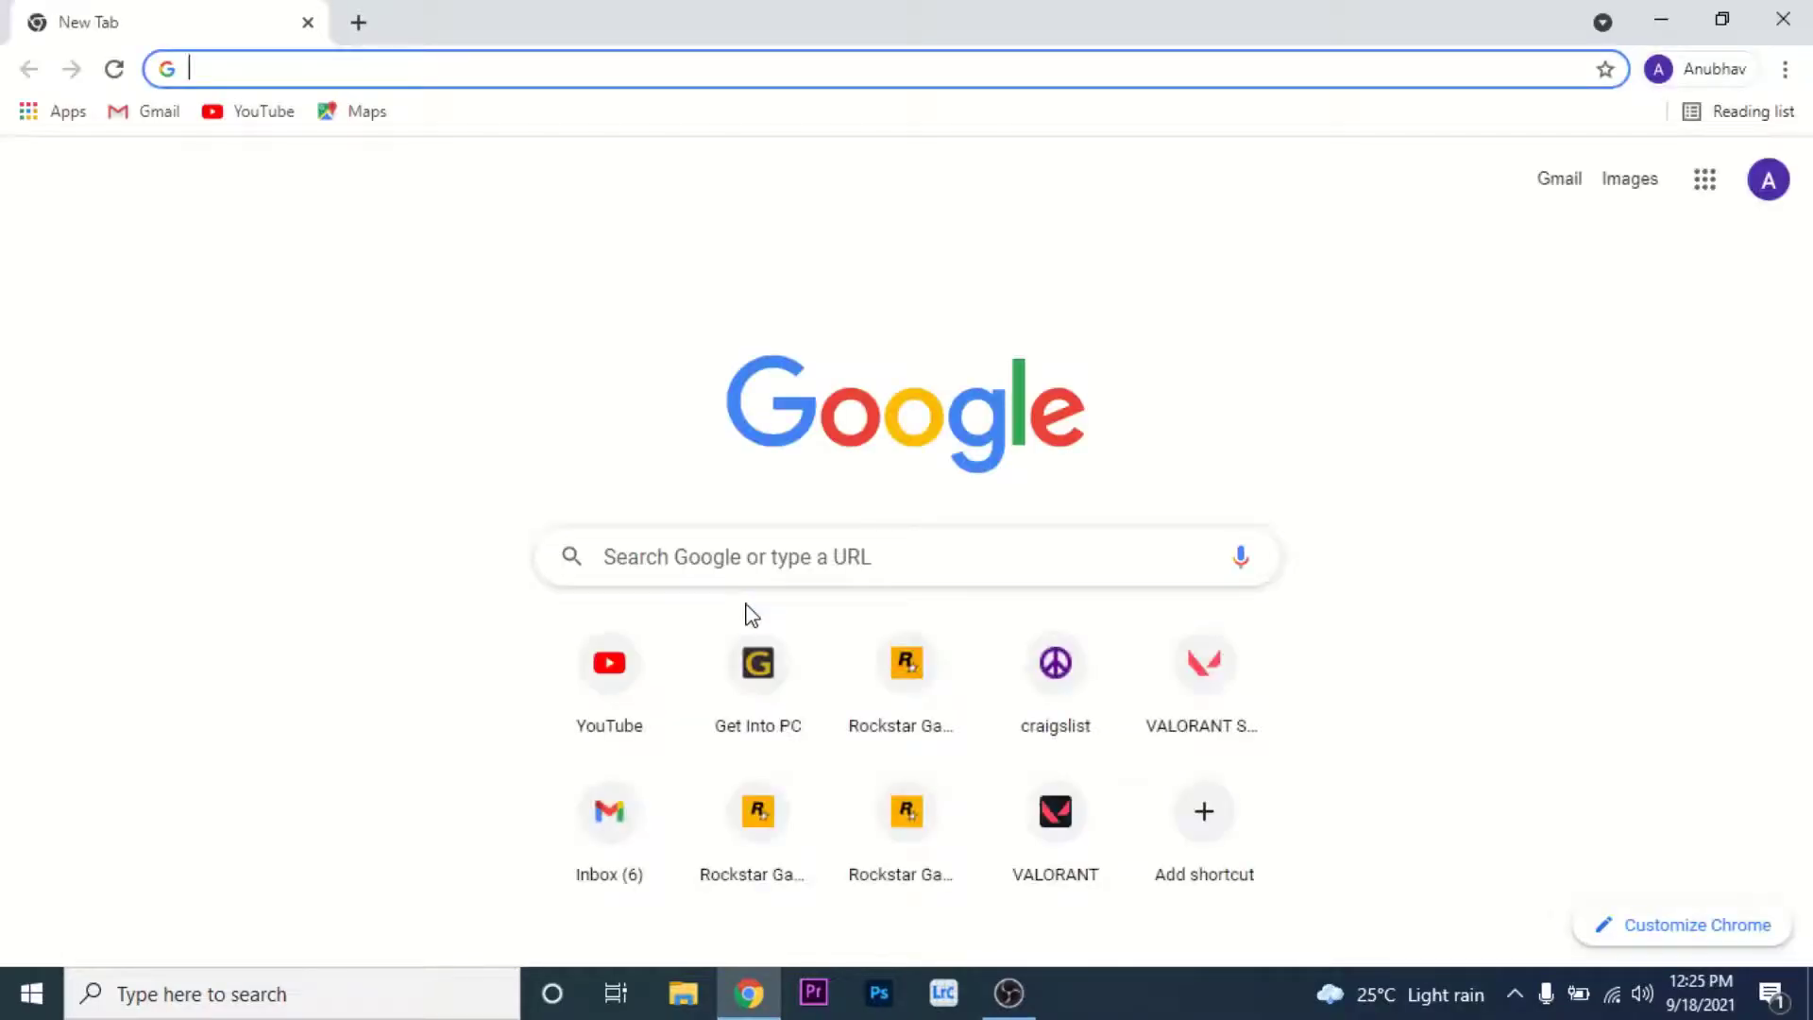
Go to the VALORANT website at playvalorant.com from the new tab shortcut
click(1054, 810)
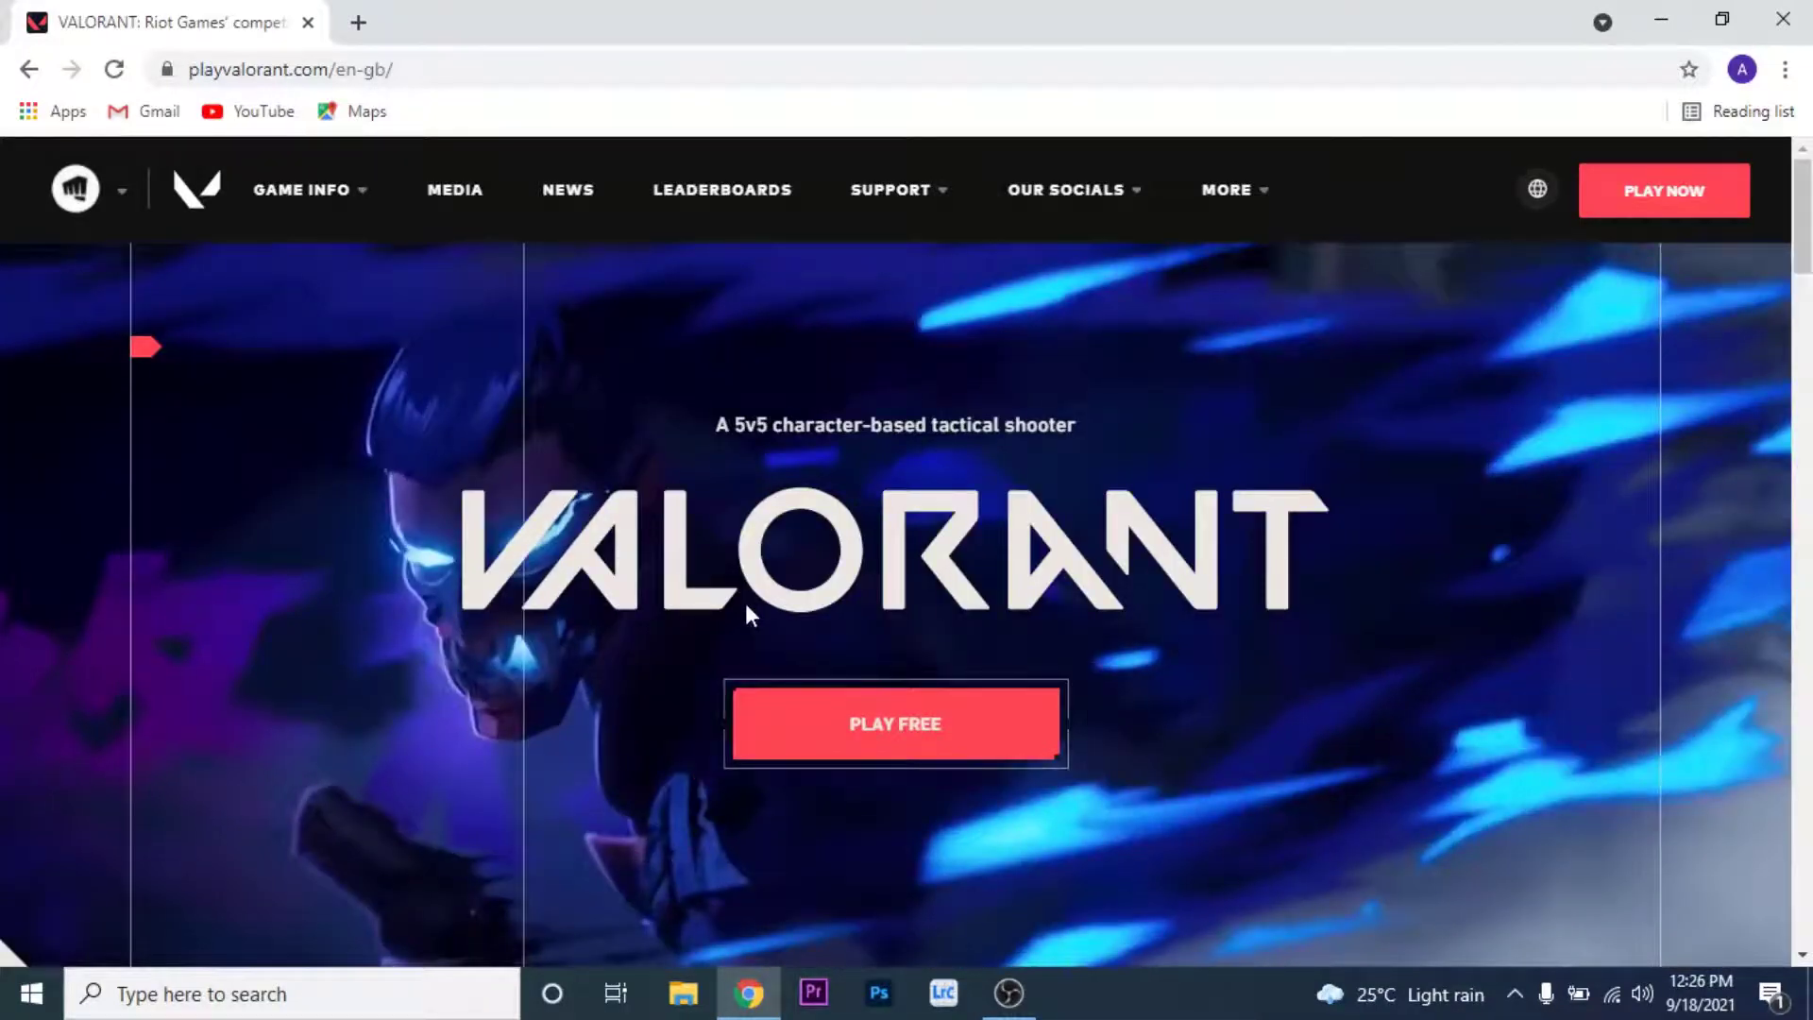
Start Play Free setup and choose to sign in with an existing Riot account
click(894, 723)
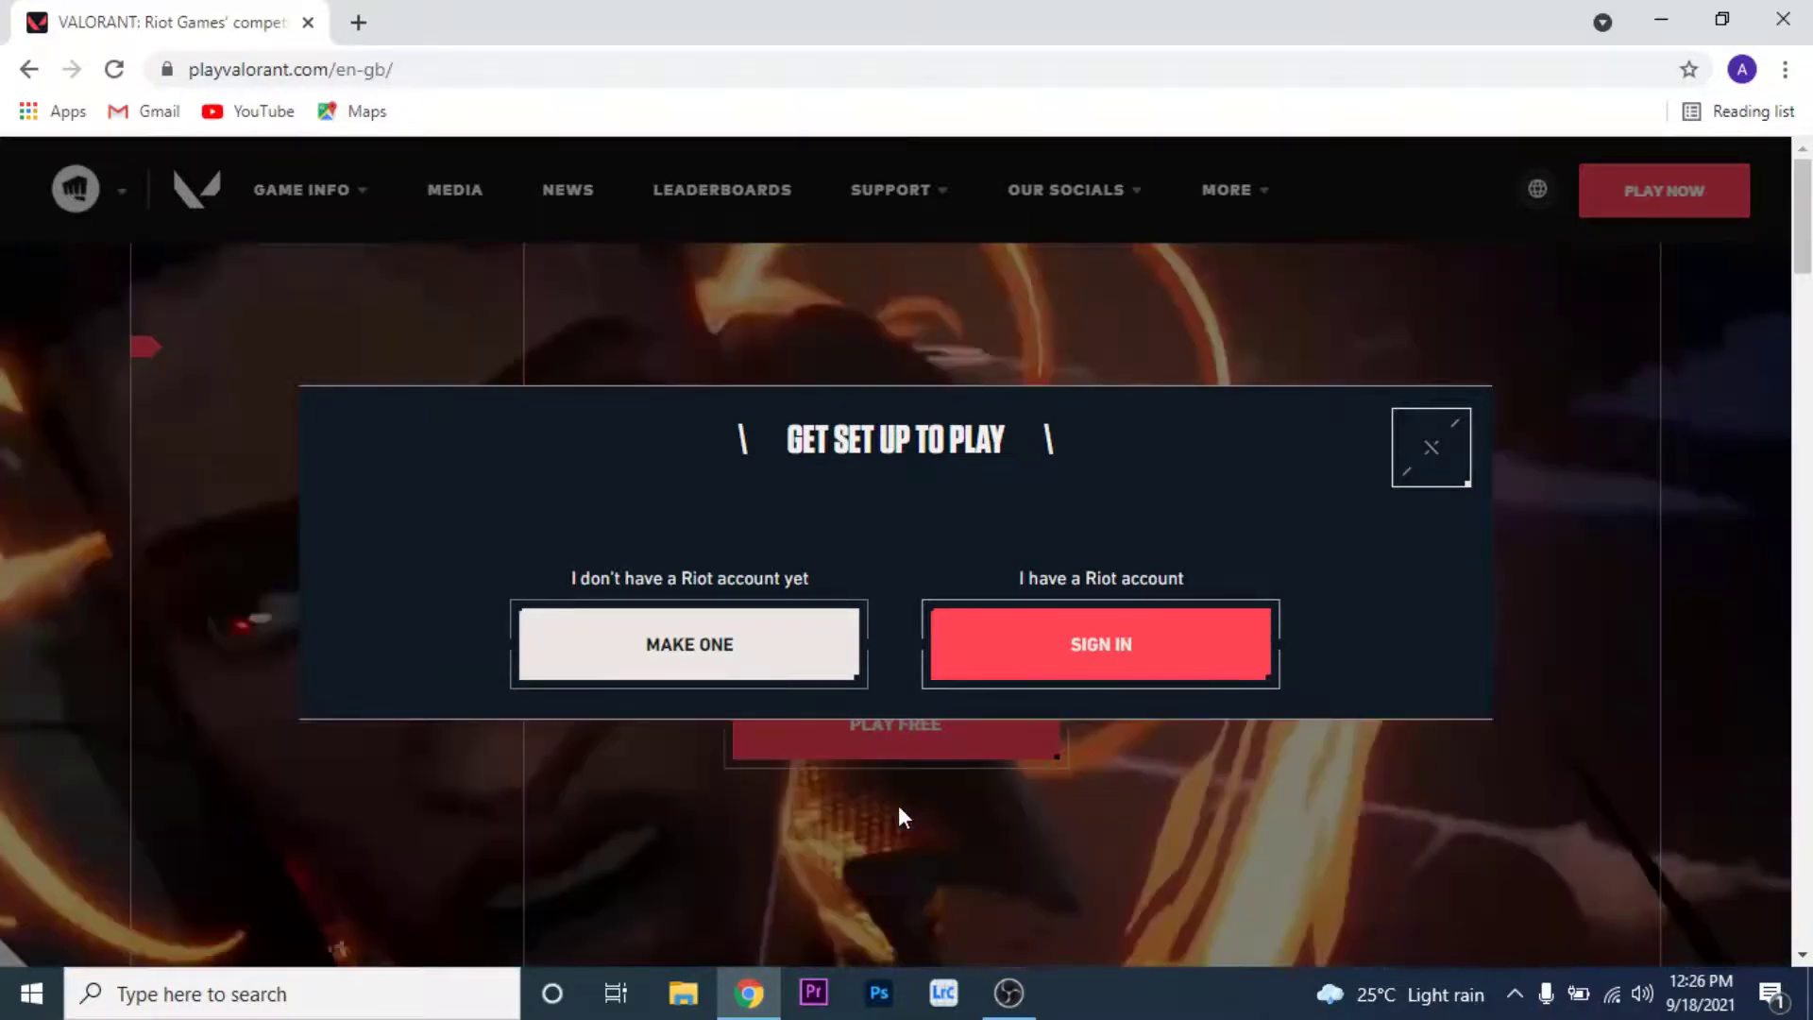
click(1099, 644)
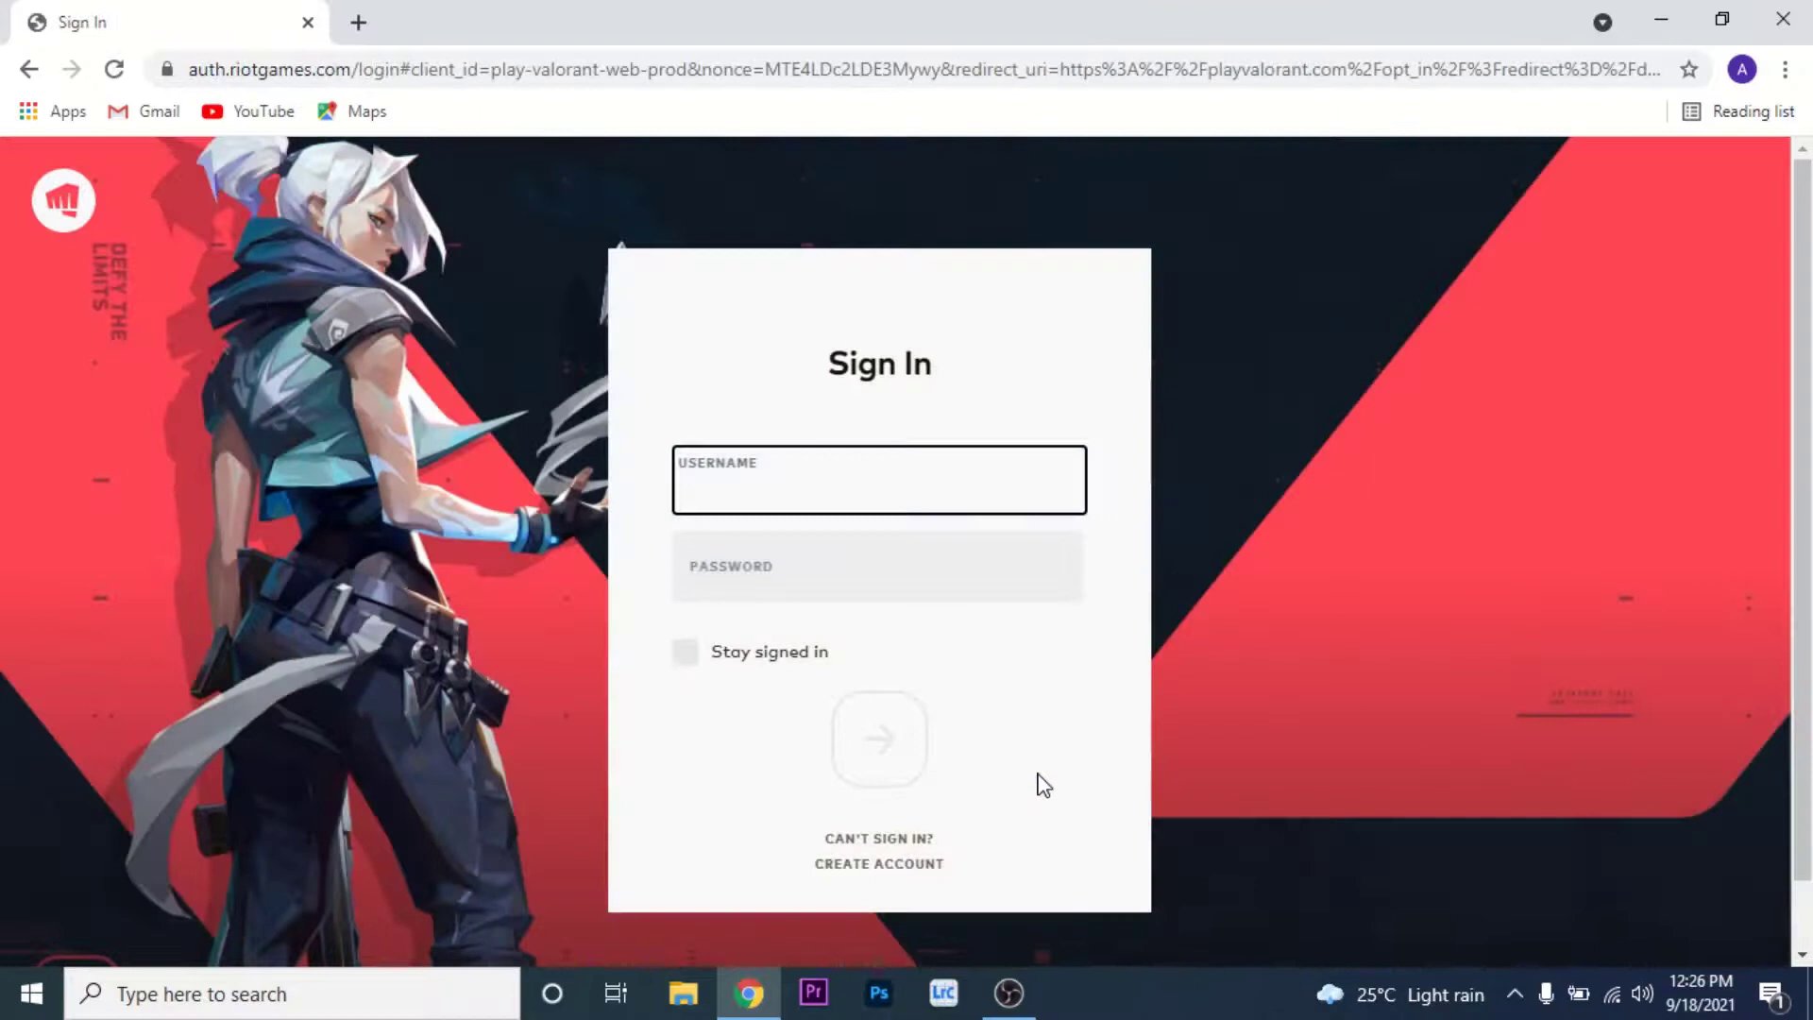
click(879, 480)
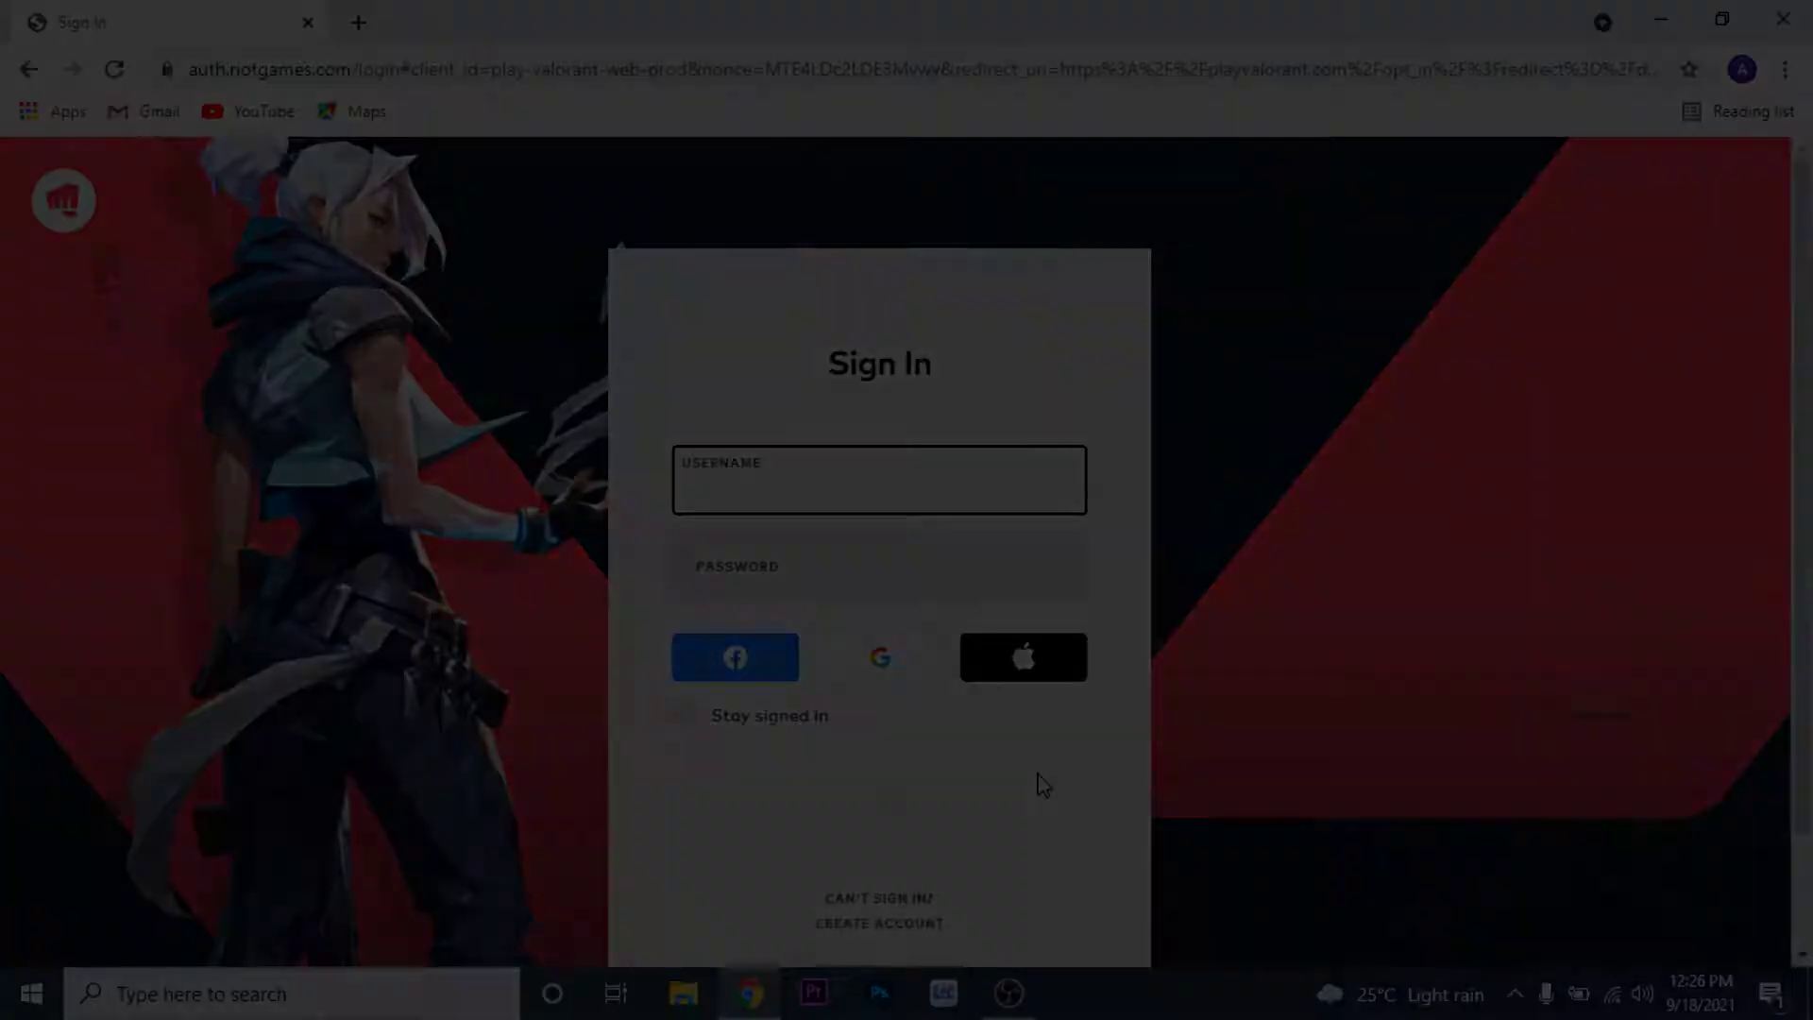
text(Extacy1407)
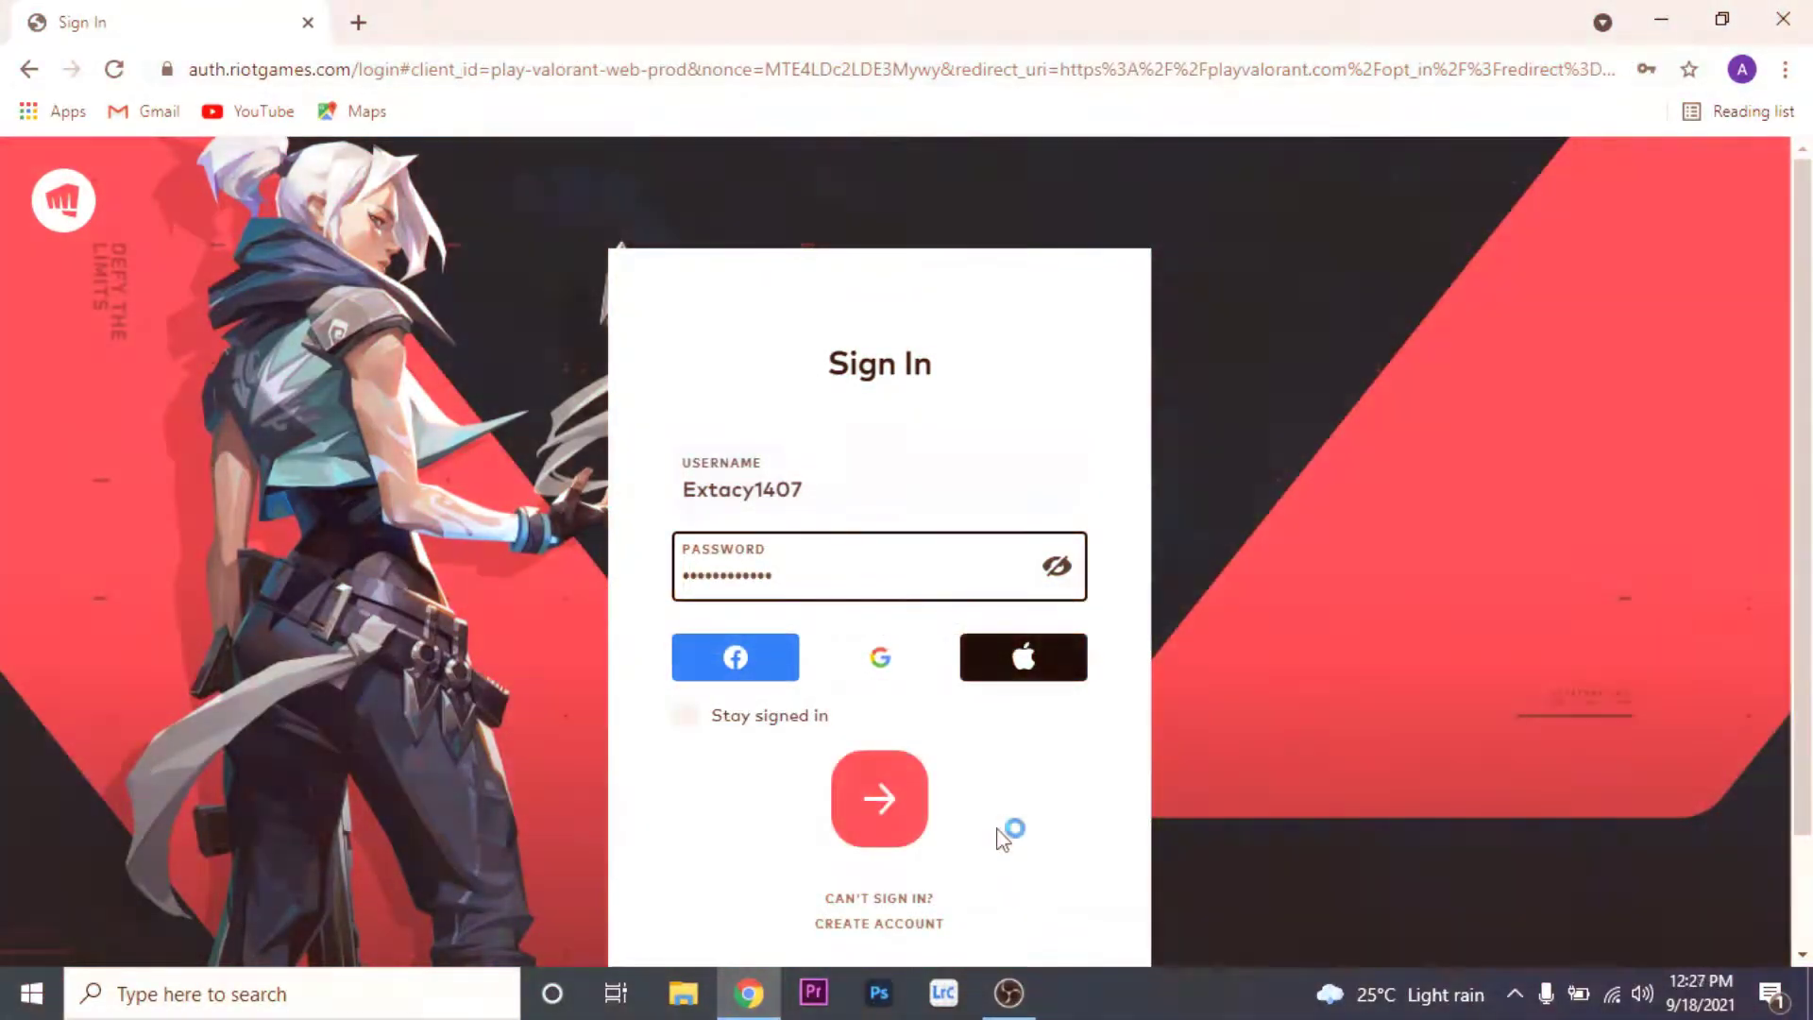
click(879, 797)
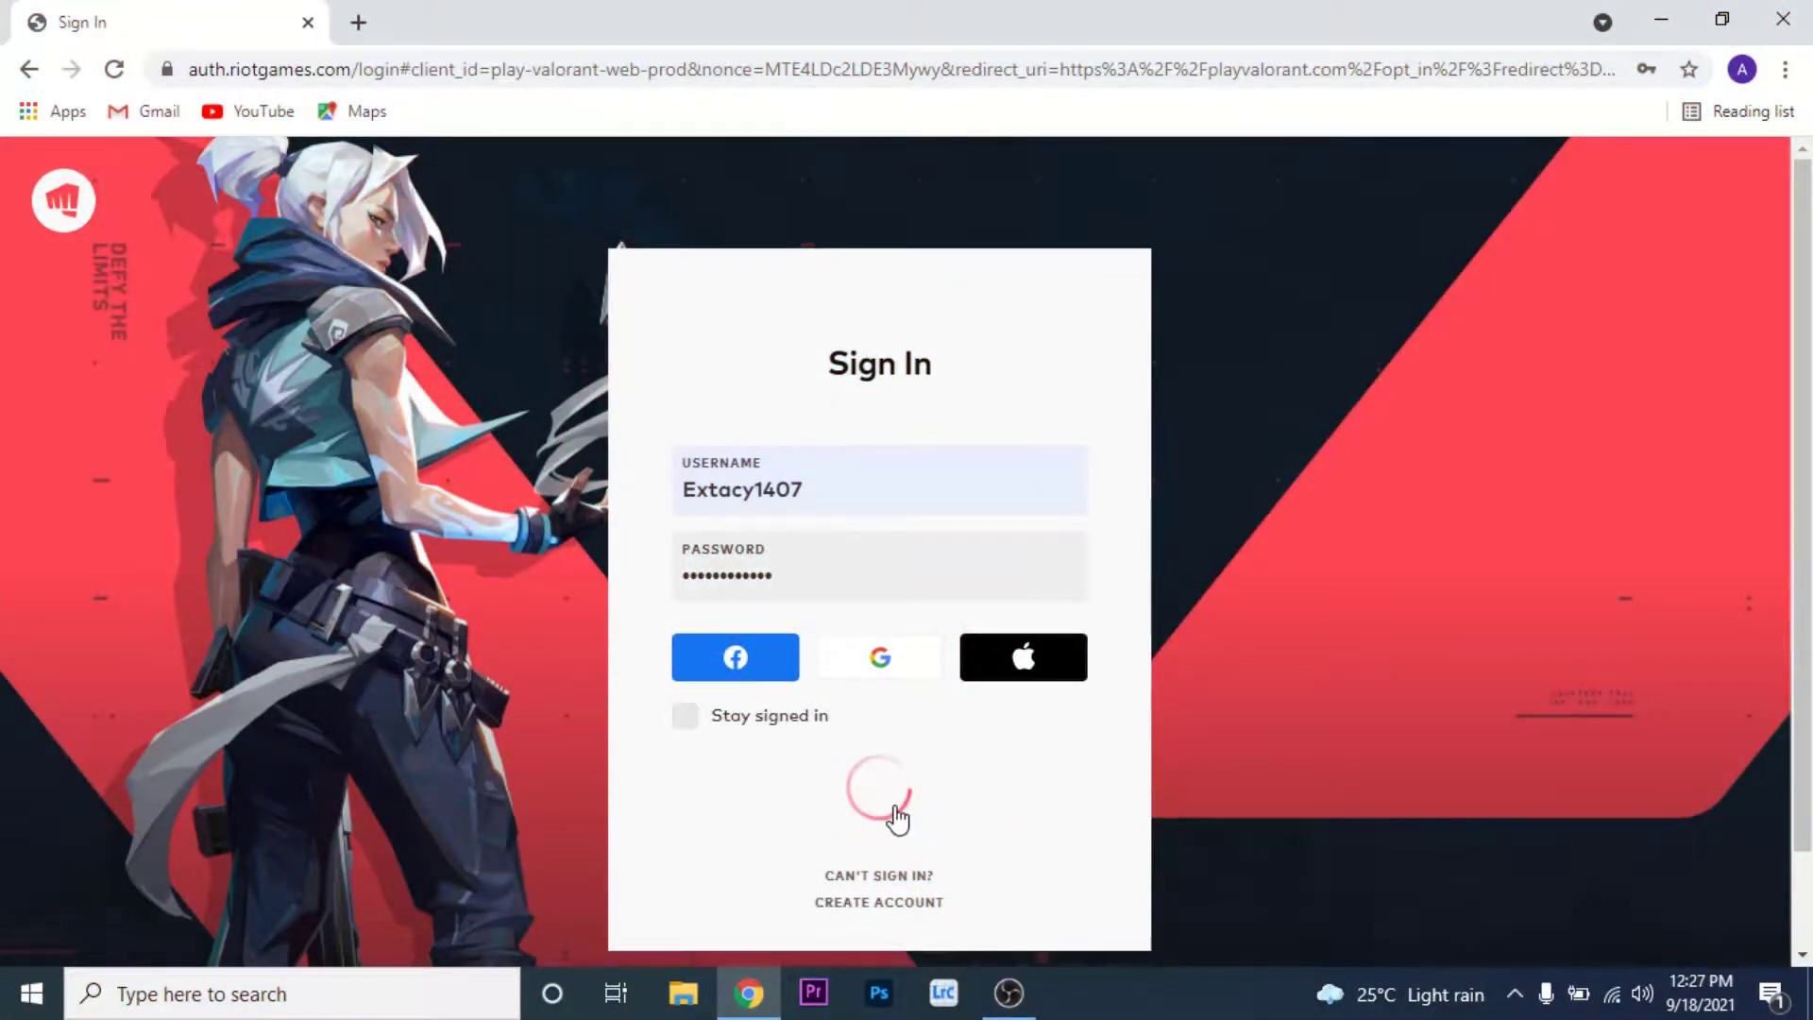